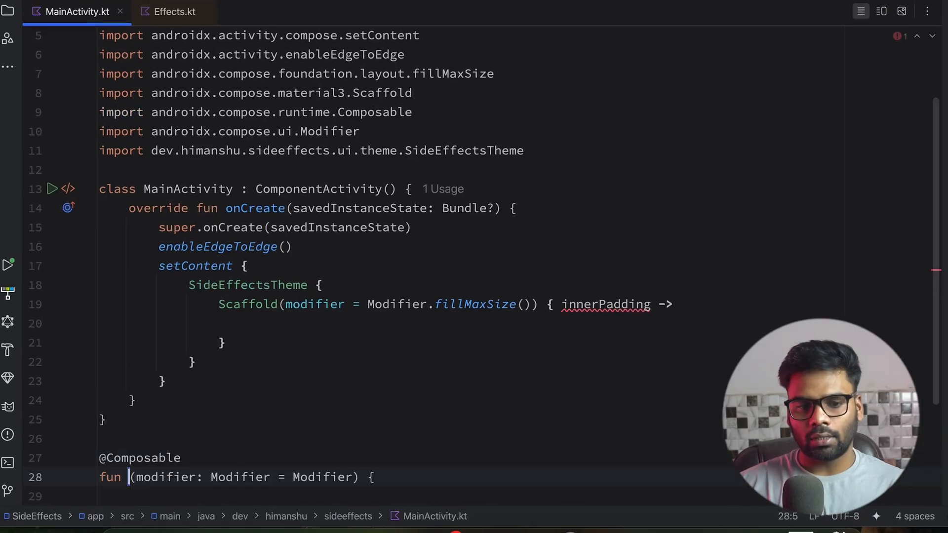
Step: Rename the function CounterScreen and add a counter held in rememberSaveable { mutableStateOf(0) }
text(CounterScreen)
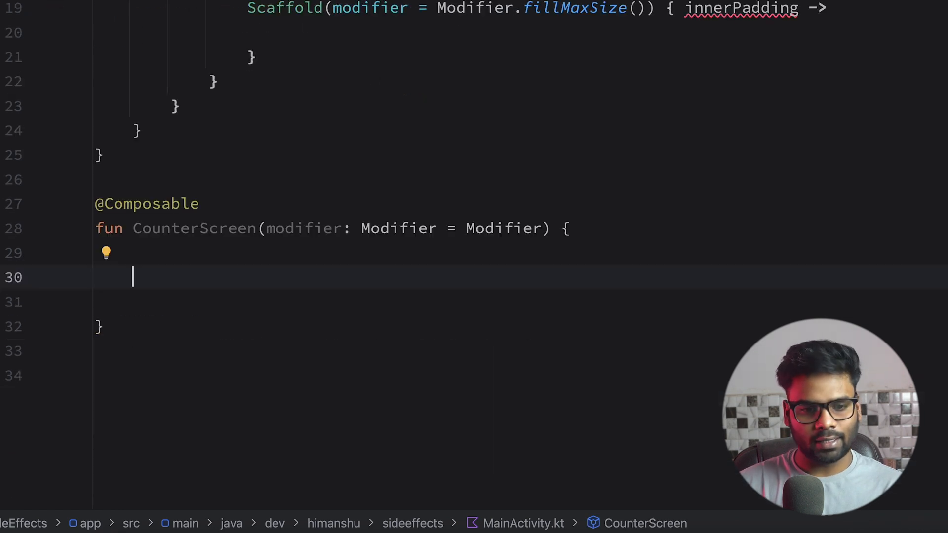
text(var counter)
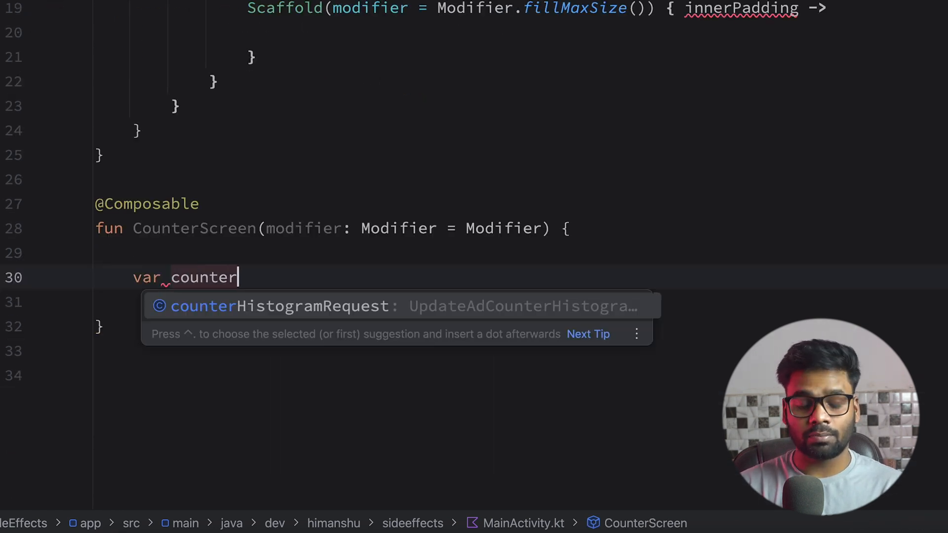
text(by rememberSaveable {)
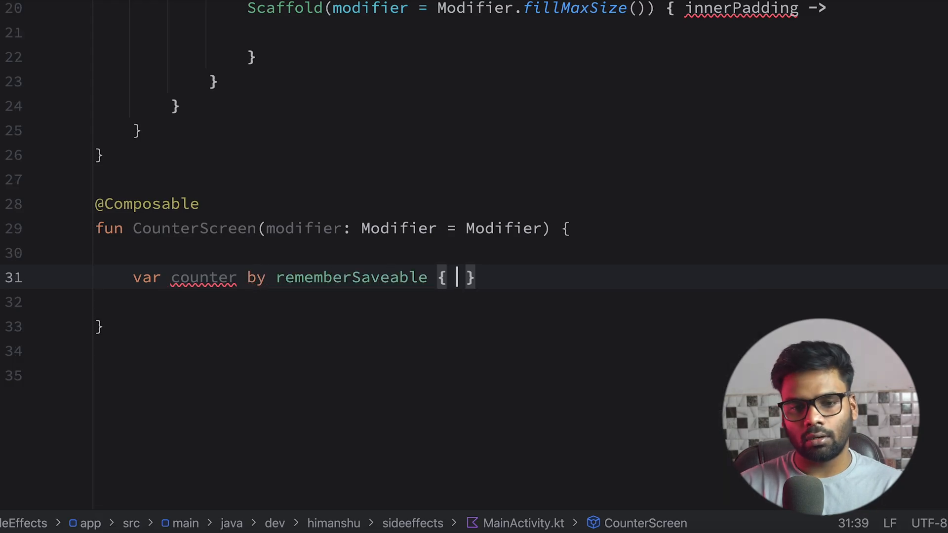
text(mutableStateOf(0)
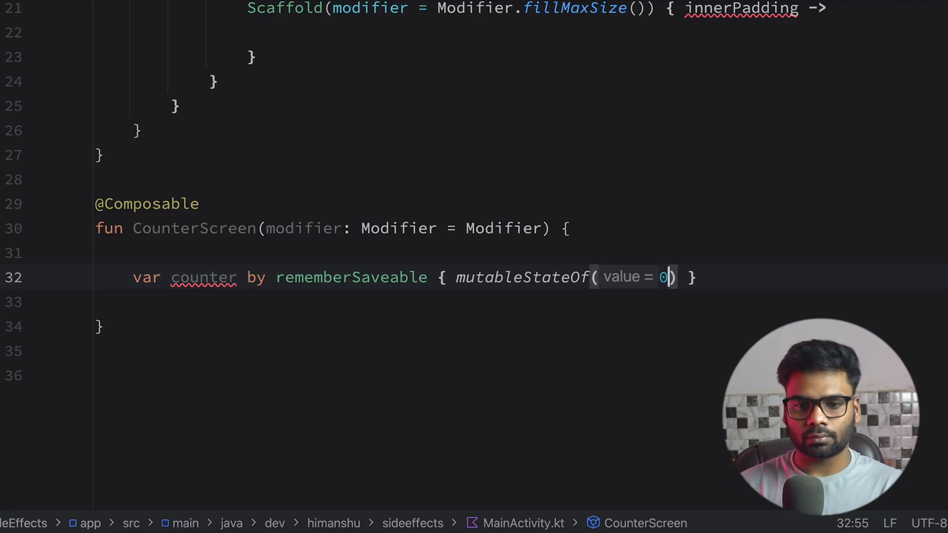
Step: Add a Column with Modifier.fillMaxSize, centred both ways, and begin a Button
text(COlu)
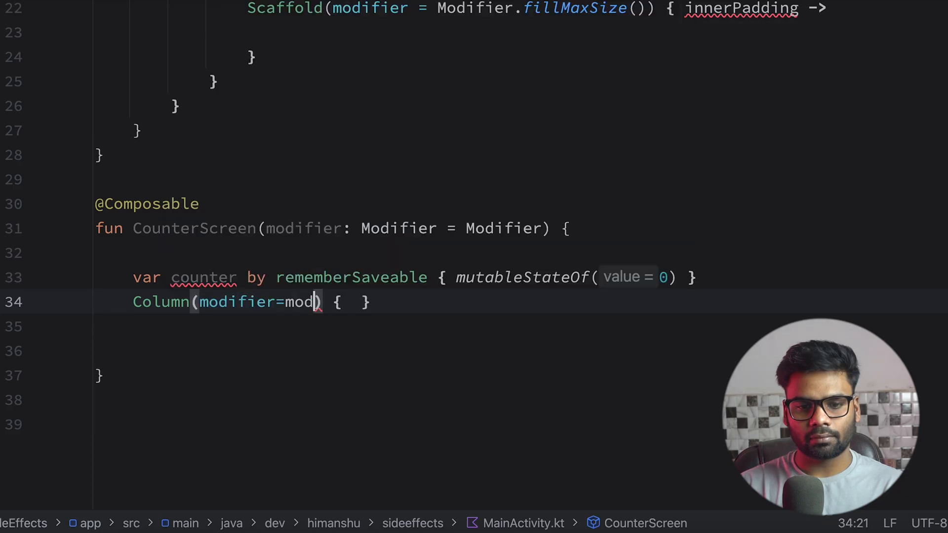
text(ifier.fillMaxSize()
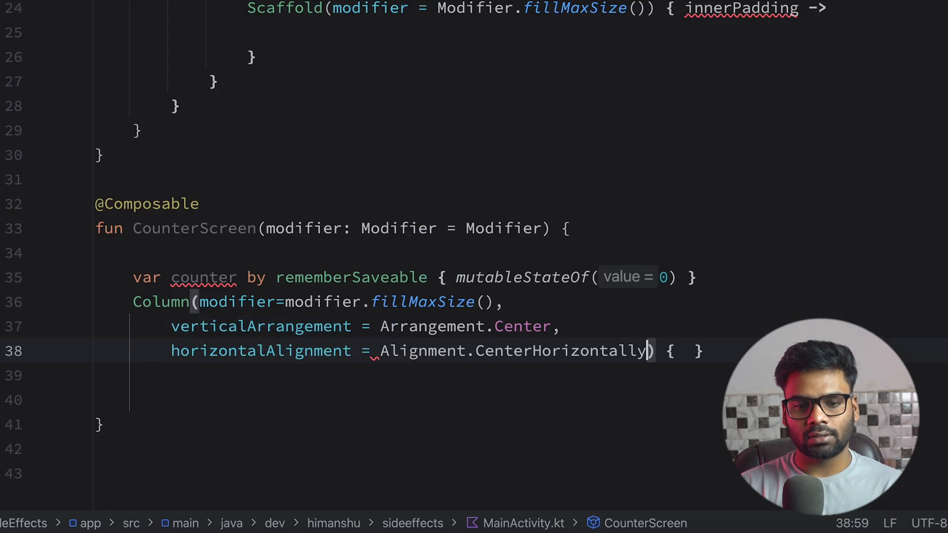
text(Button({)
text(counter)
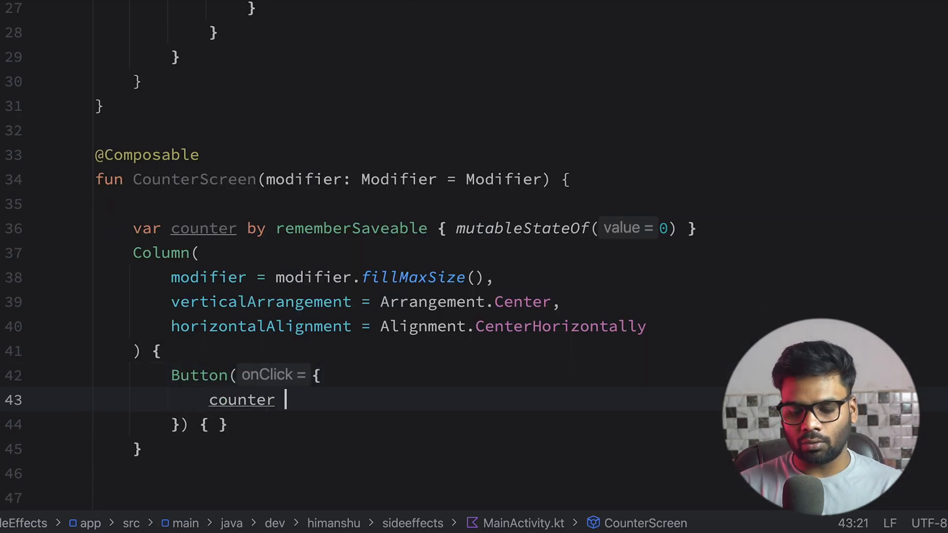
Step: Make the button add 1 to counter and label it 'Increment Counter'
text(+)
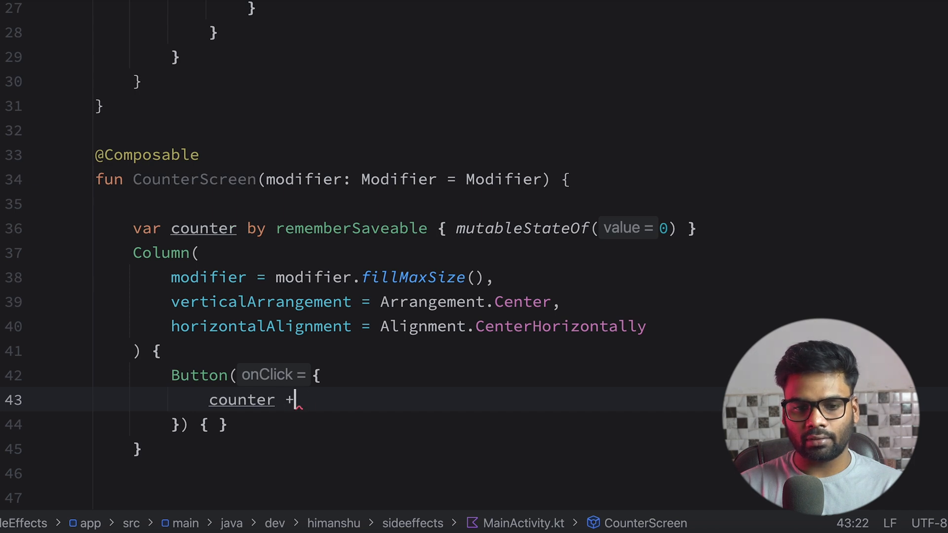
text(=1)
click(202, 424)
text(Text("") )
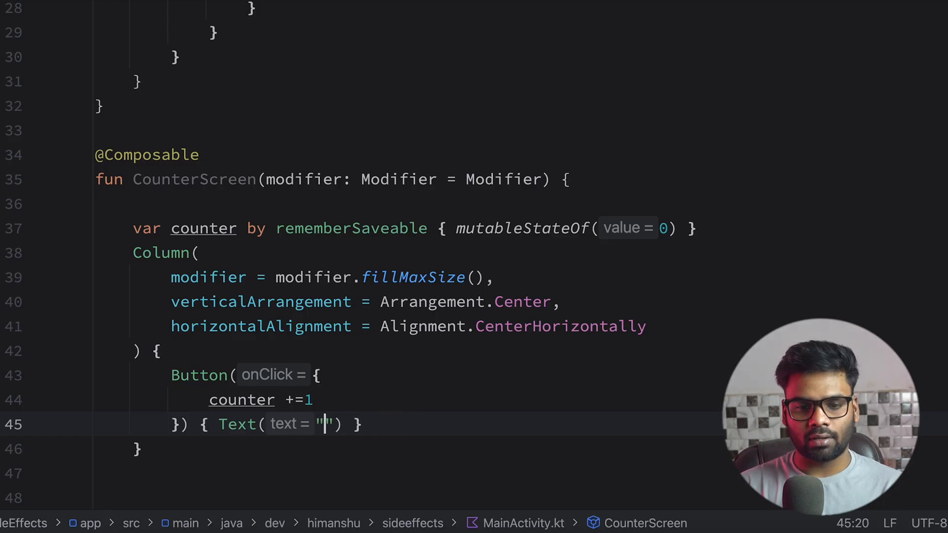
text(Incresa)
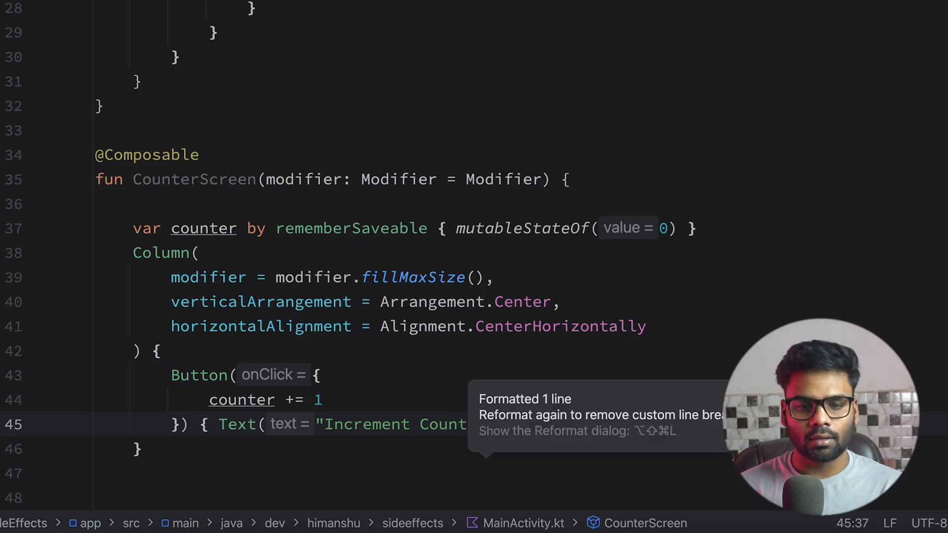
Step: Add a 16.dp Spacer and a Text showing 'Counter: $counter'
text(Spo)
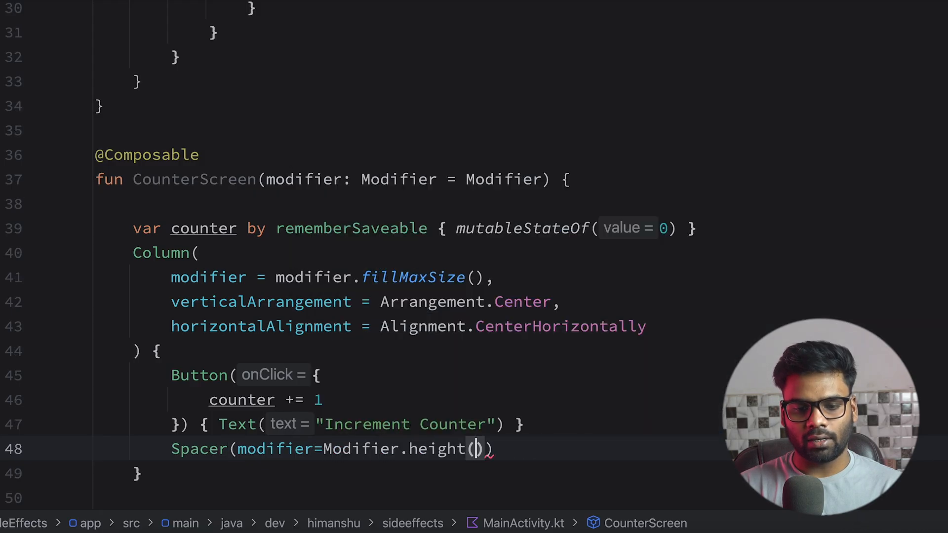
text(16.dp)
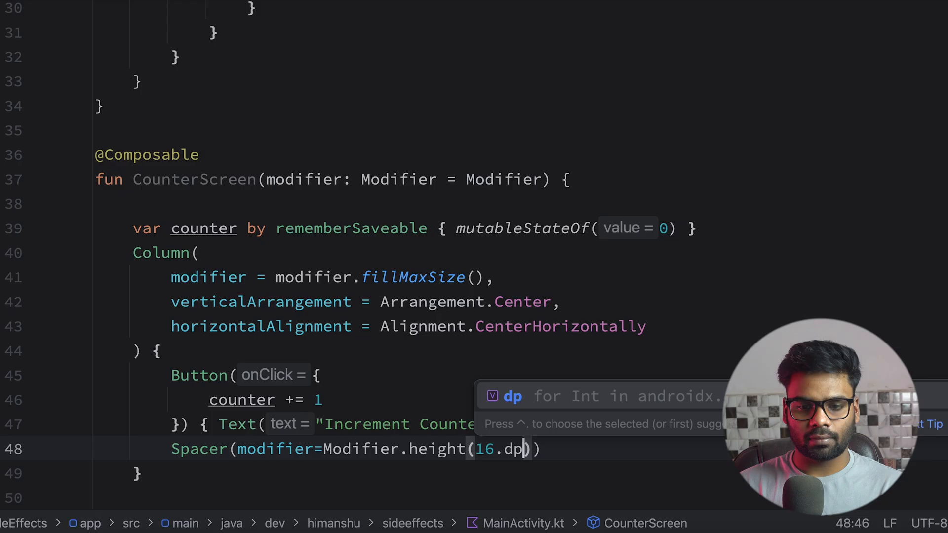
text(Text("Counter: $counter)
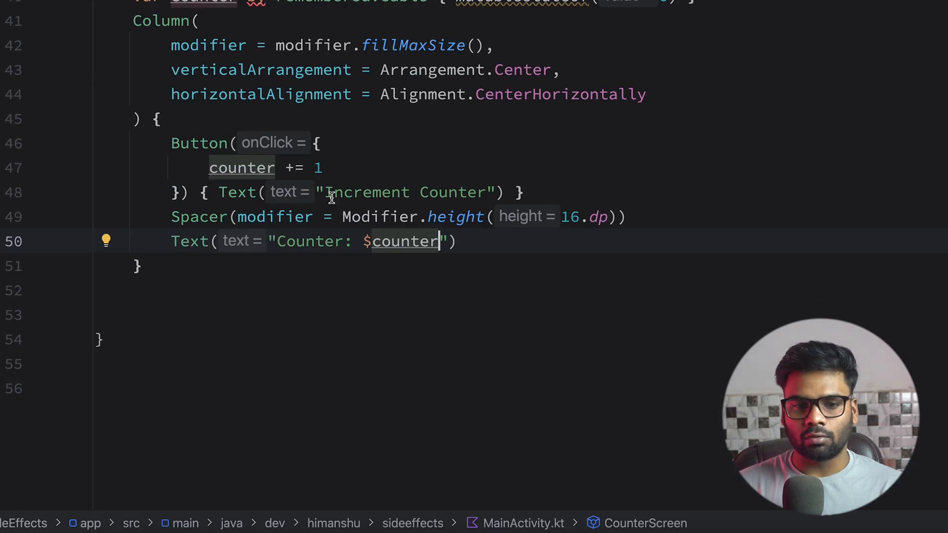
mouse_move(188, 7)
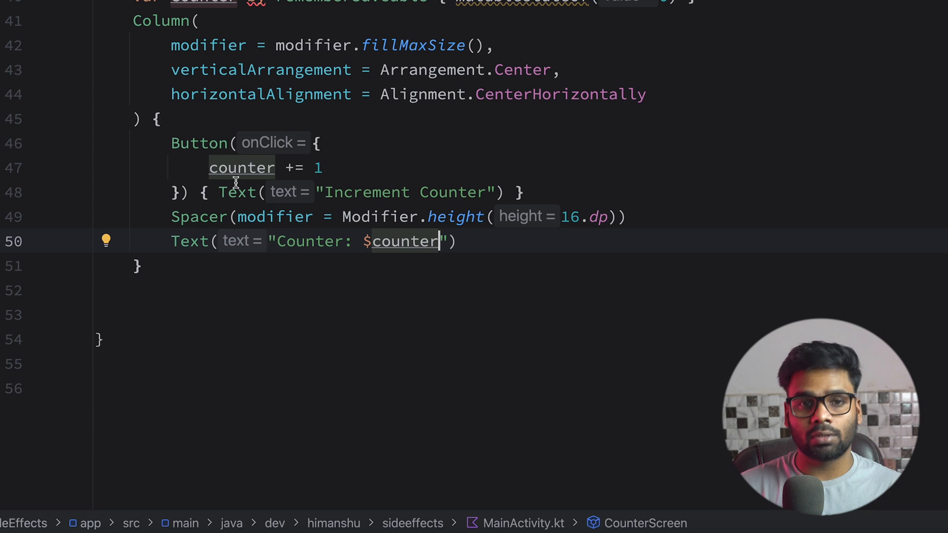
mouse_move(310, 20)
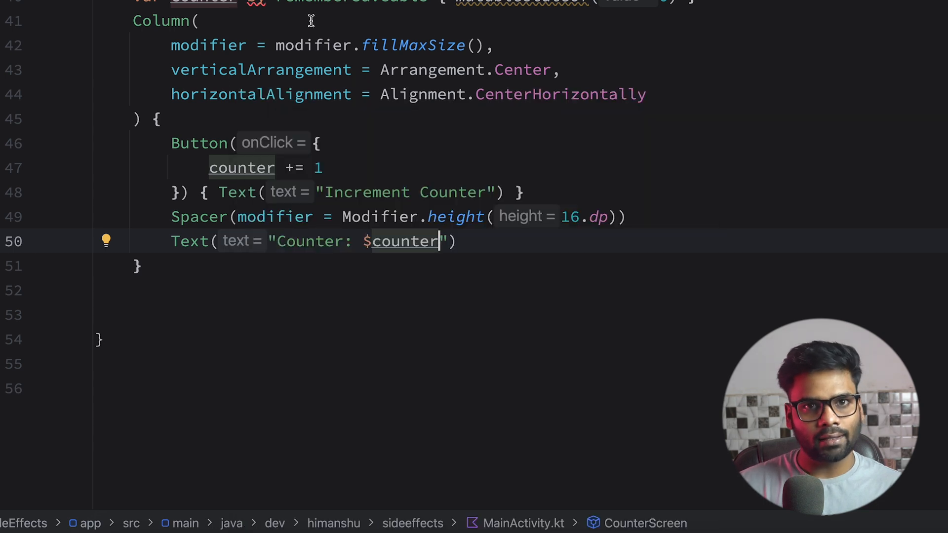
mouse_move(378, 241)
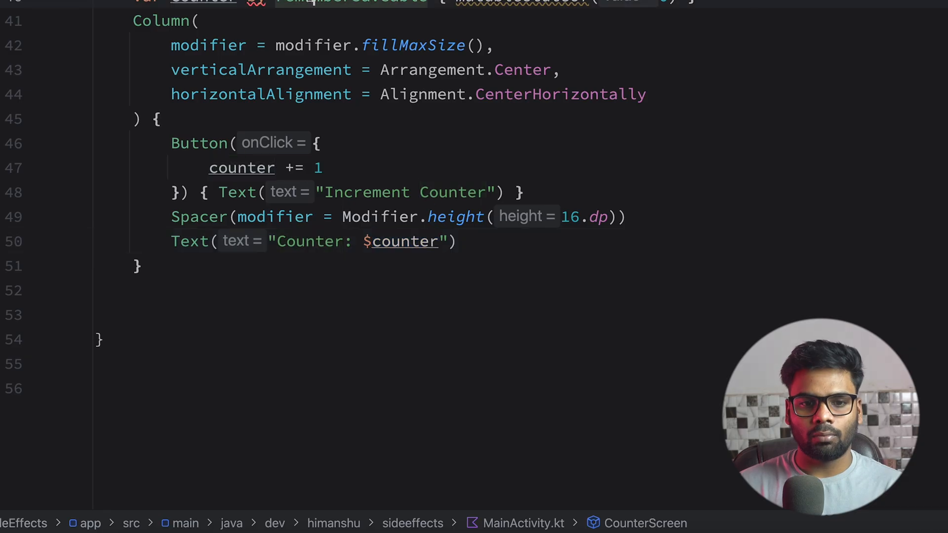
Step: Import the missing delegate, println the counter on recomposition, and call CounterScreen with innerPadding
scroll(up, 3)
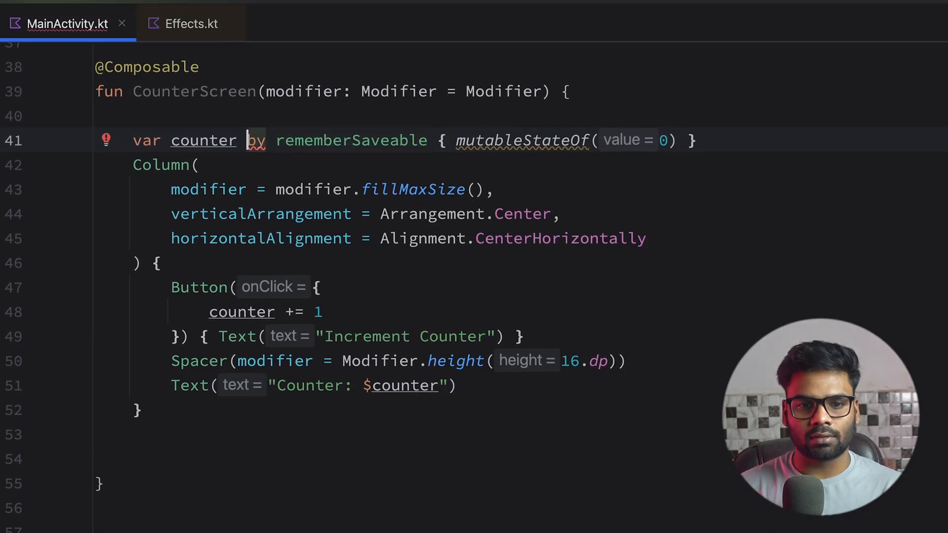
key(enter)
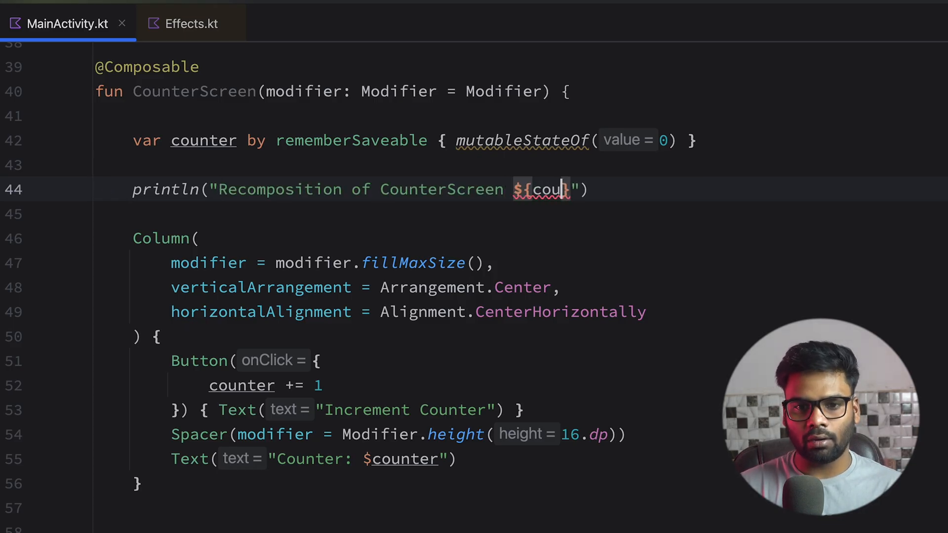
text(nter})
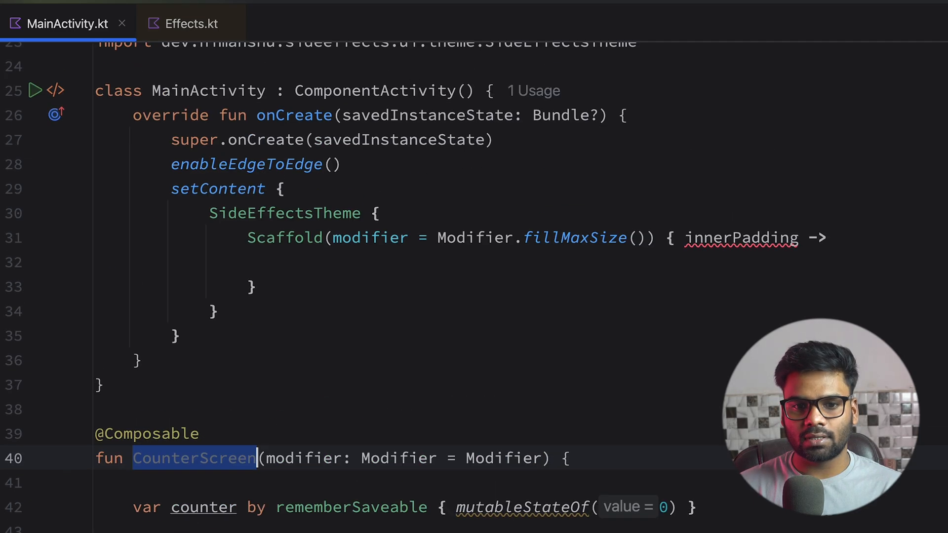
text(CounterScreen(jmodi)
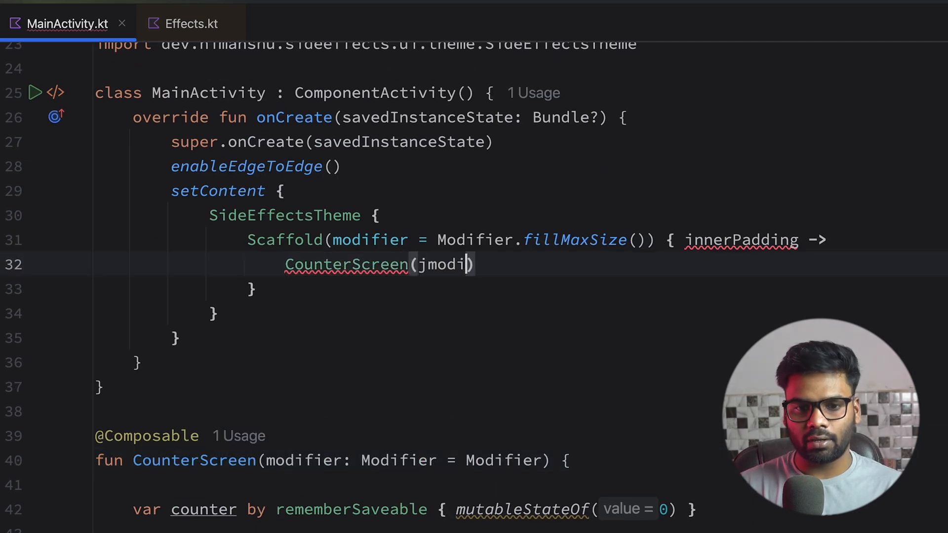
text(modifier=Modifier.padding(in)
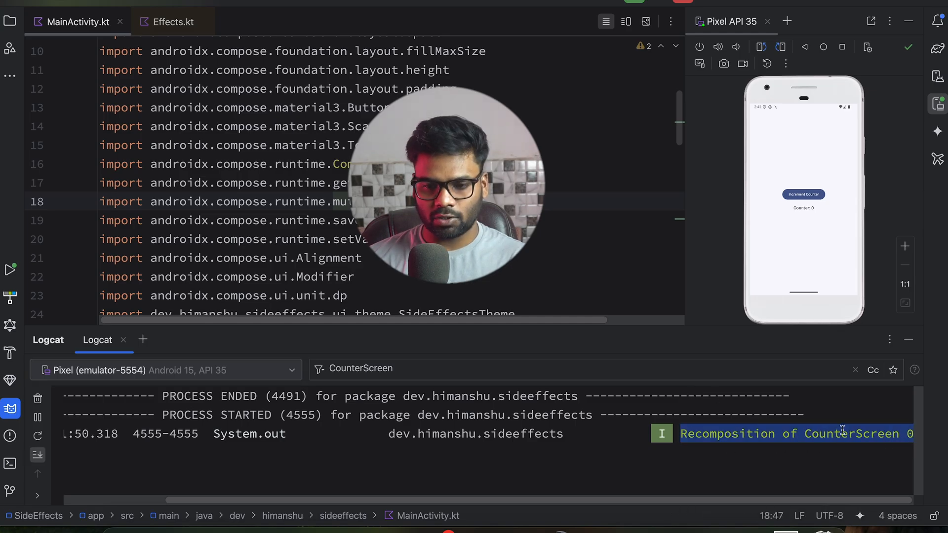
Step: Tap Increment Counter twice in the emulator, adding recomposition logs 1 and 2
click(803, 193)
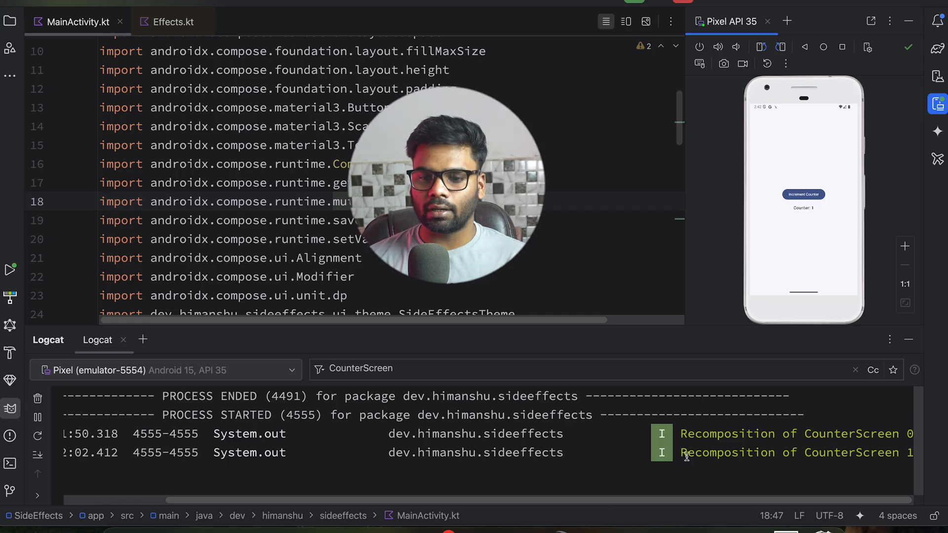
click(803, 194)
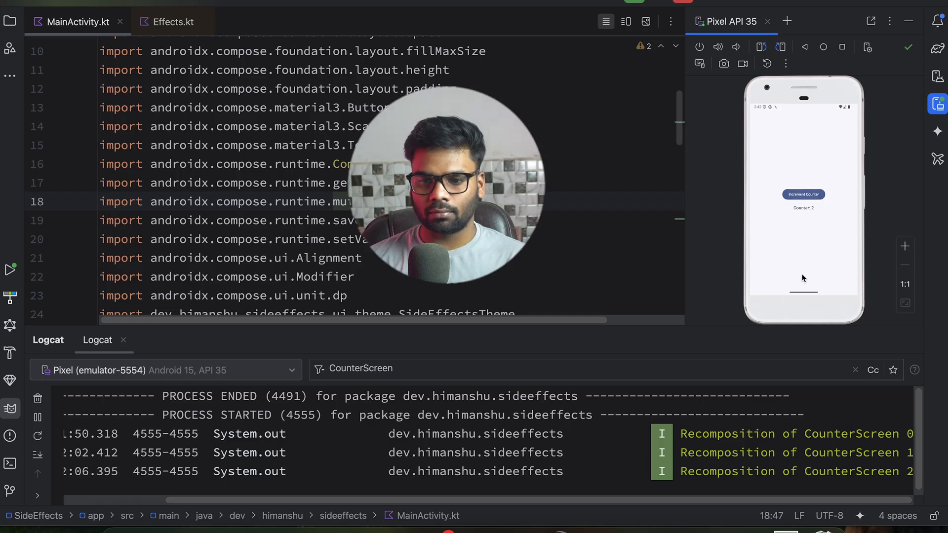
mouse_move(917, 372)
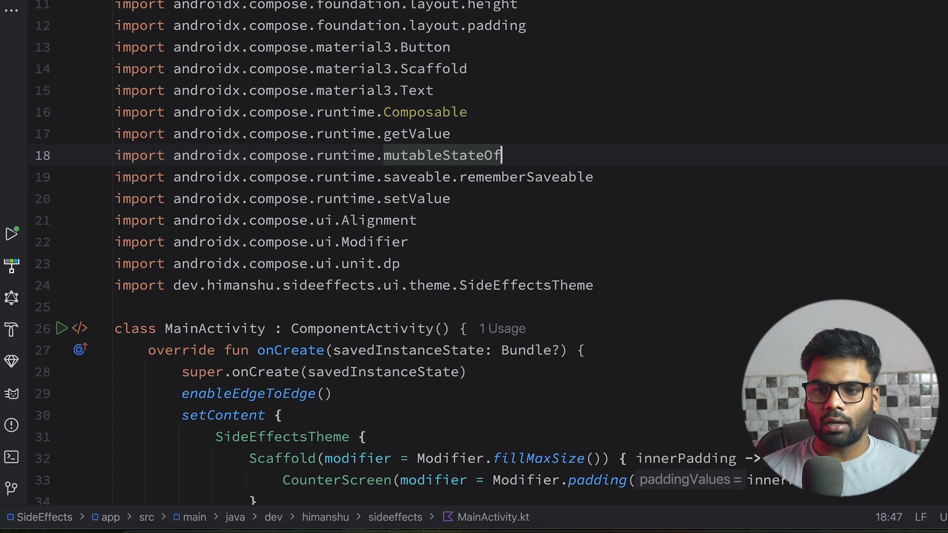
Step: Add an empty SideEffect block after the println and jump to SideEffect's definition
scroll(down, 3)
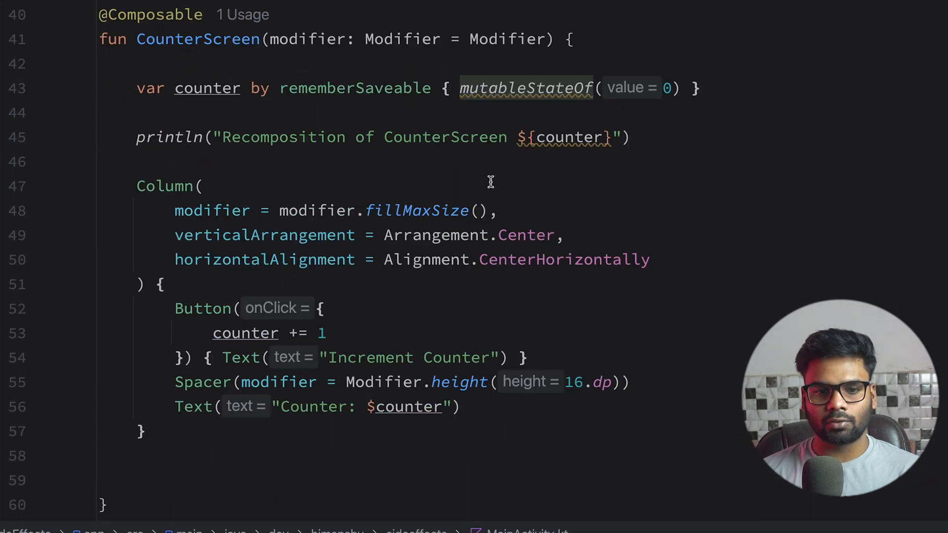
click(247, 161)
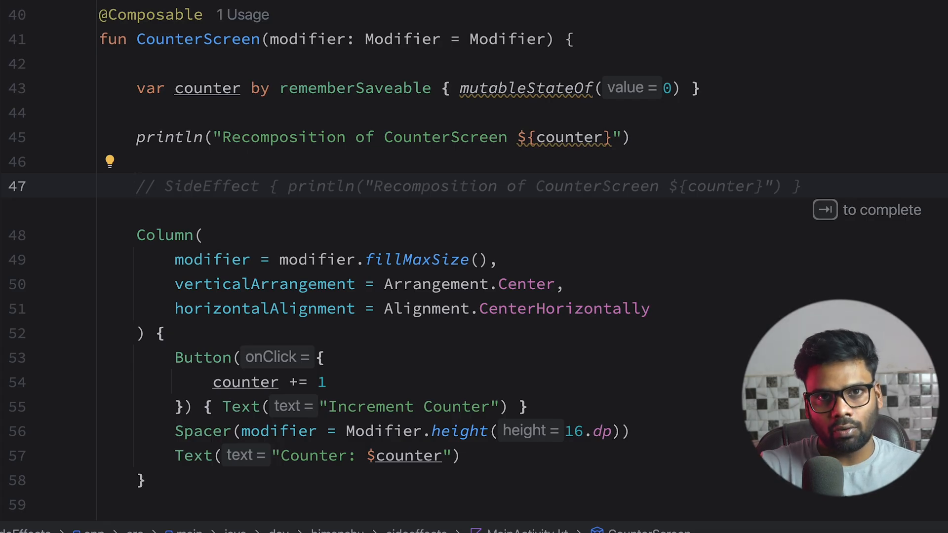
click(137, 186)
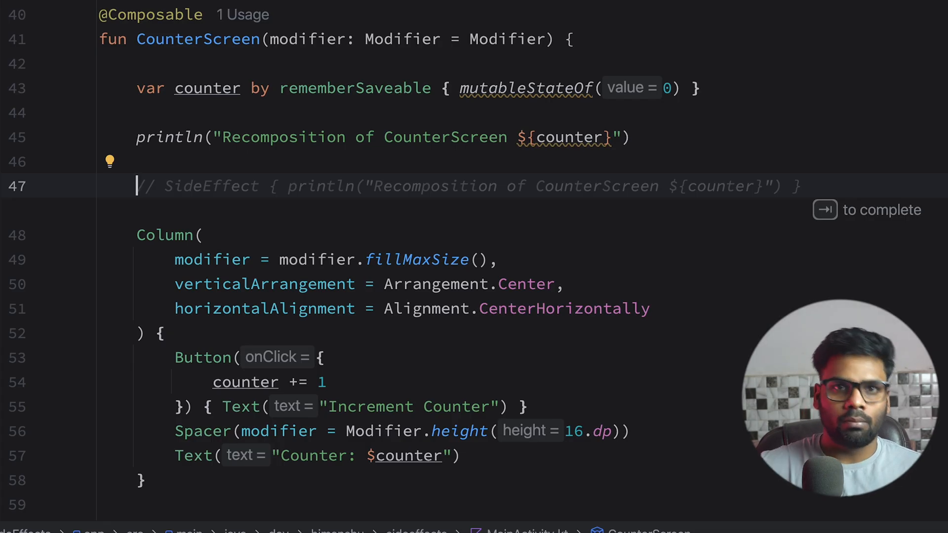
text(SideEffect {)
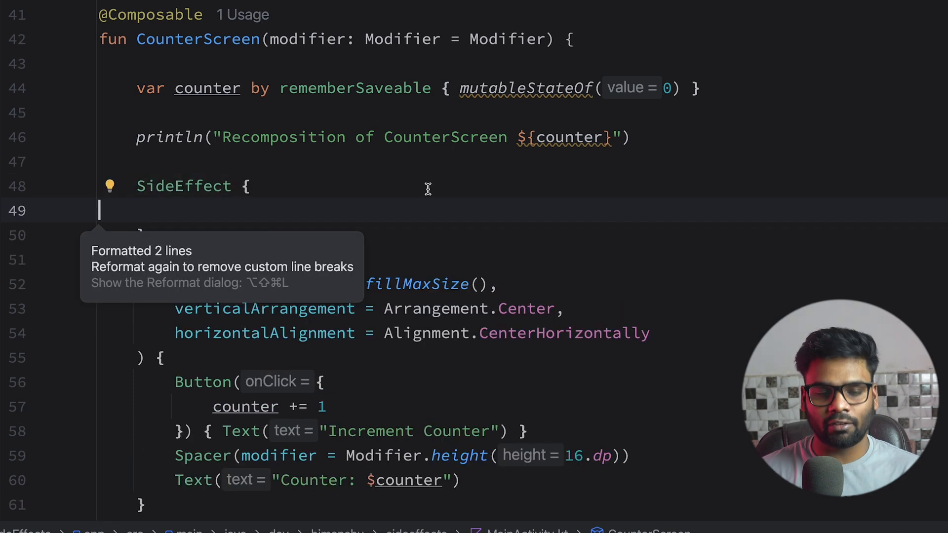
click(184, 185)
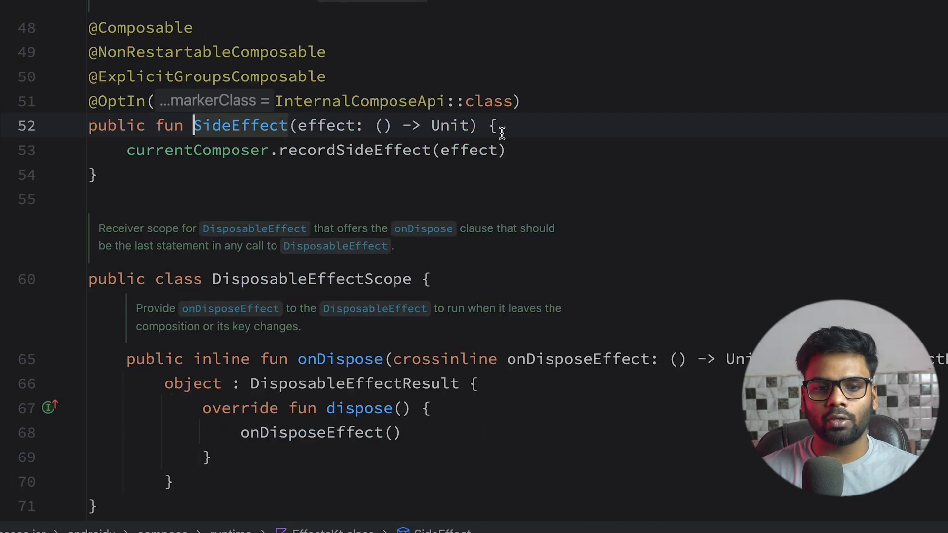
mouse_move(540, 137)
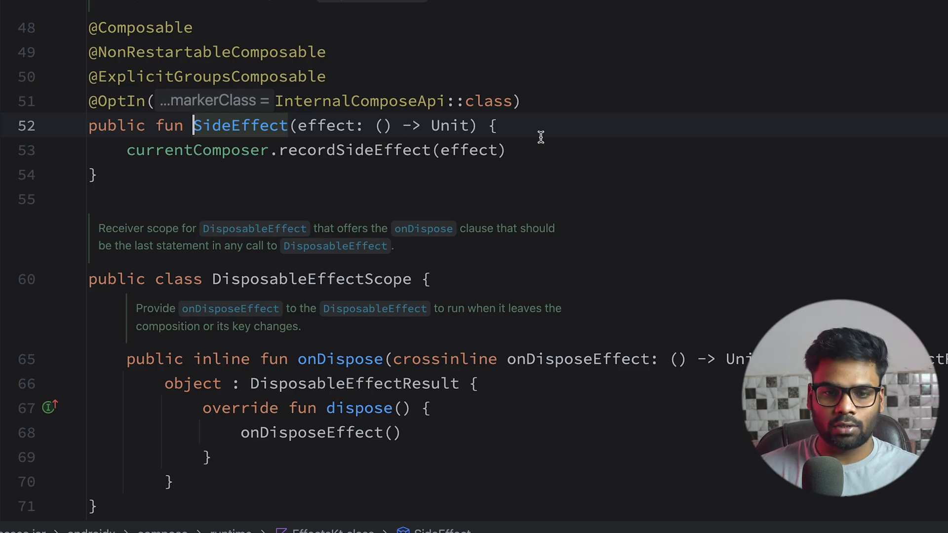
mouse_move(348, 125)
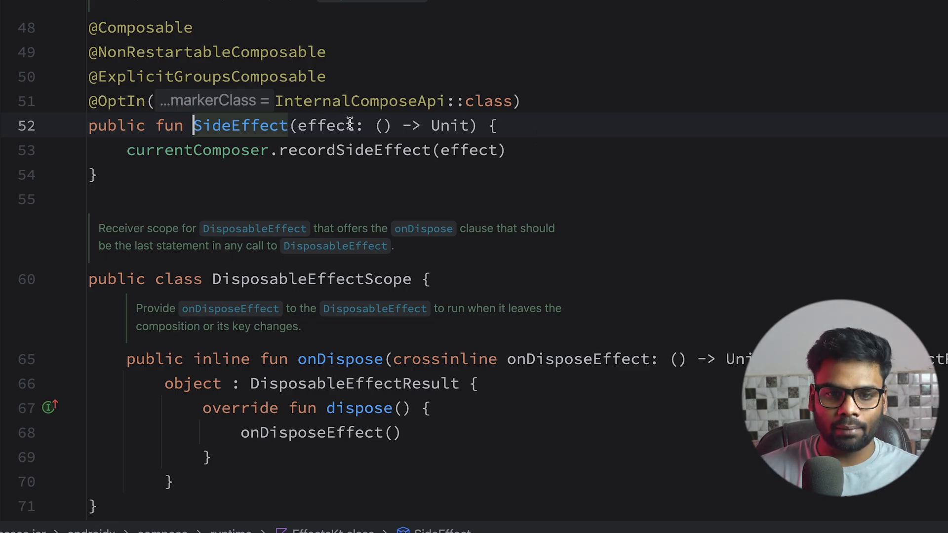
Step: Highlight SideEffect's effect parameter in Effects.kt
double_click(326, 125)
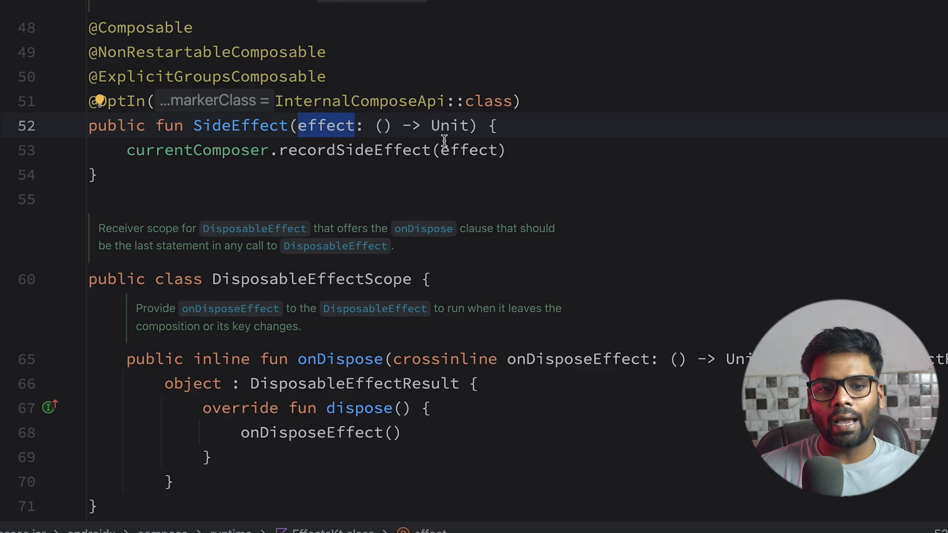
mouse_move(379, 167)
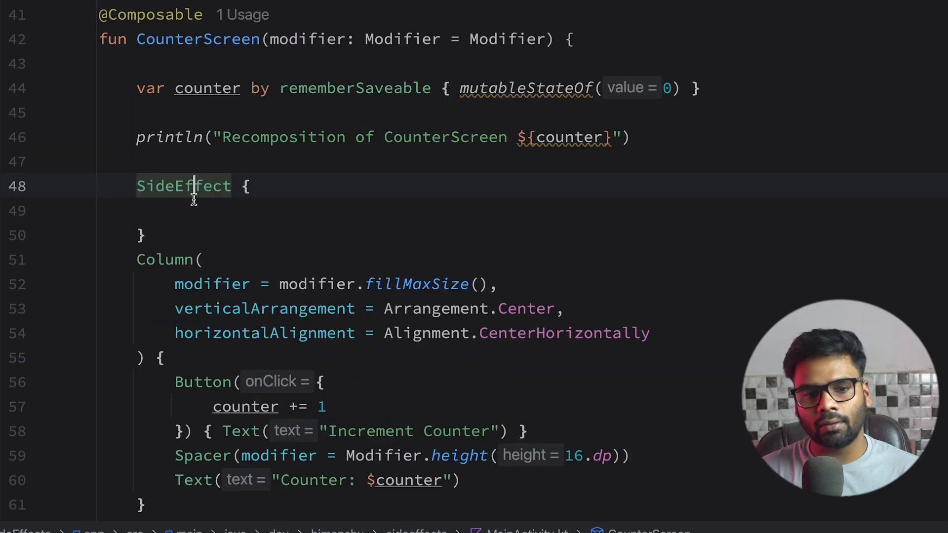
Step: Inside SideEffect, println 'Recomposition of Side Effect CounterScreen ${counter}'
text(println("Recomposition of CounterScreen ${counter}"))
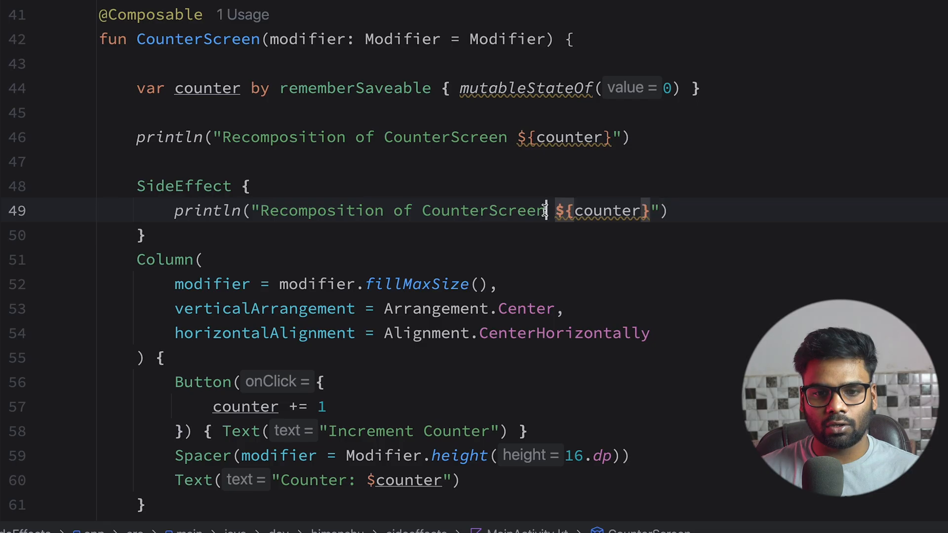
mouse_move(421, 210)
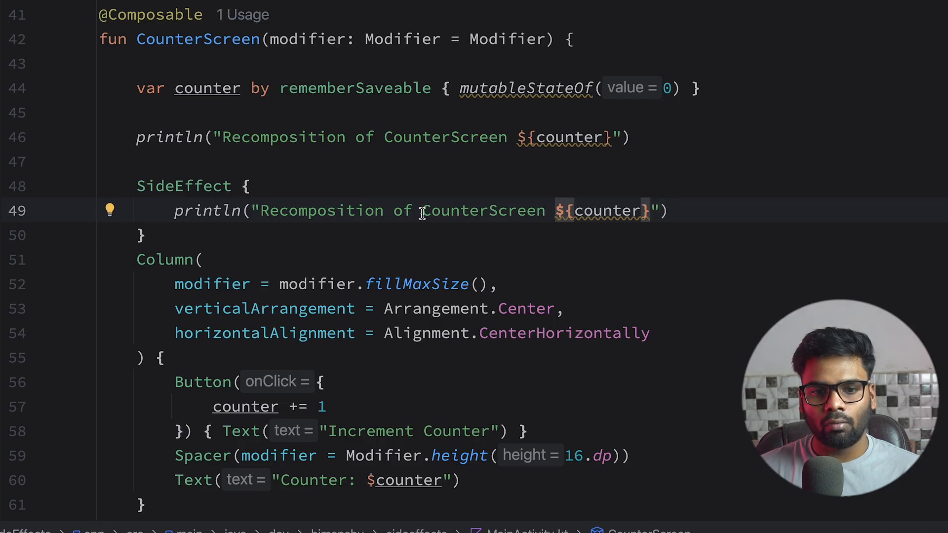
text(Side)
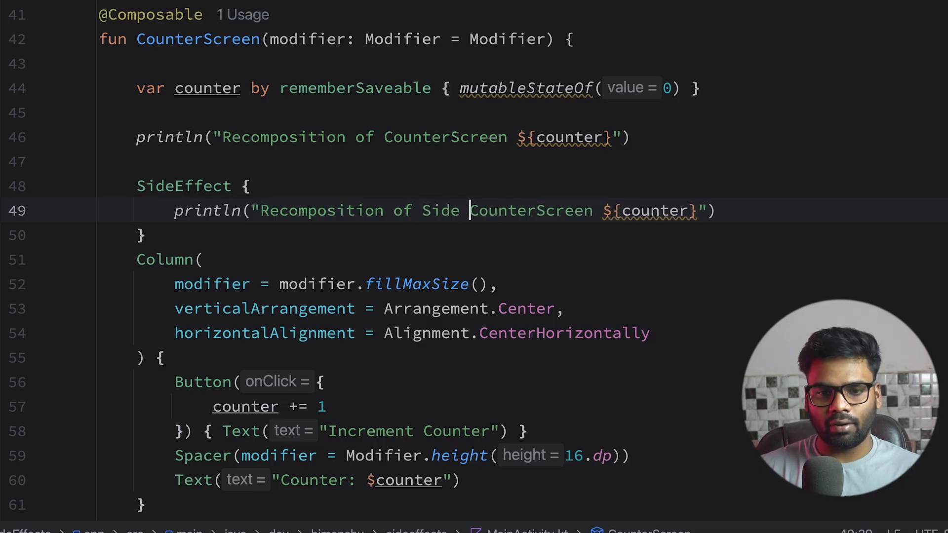
text(Effect)
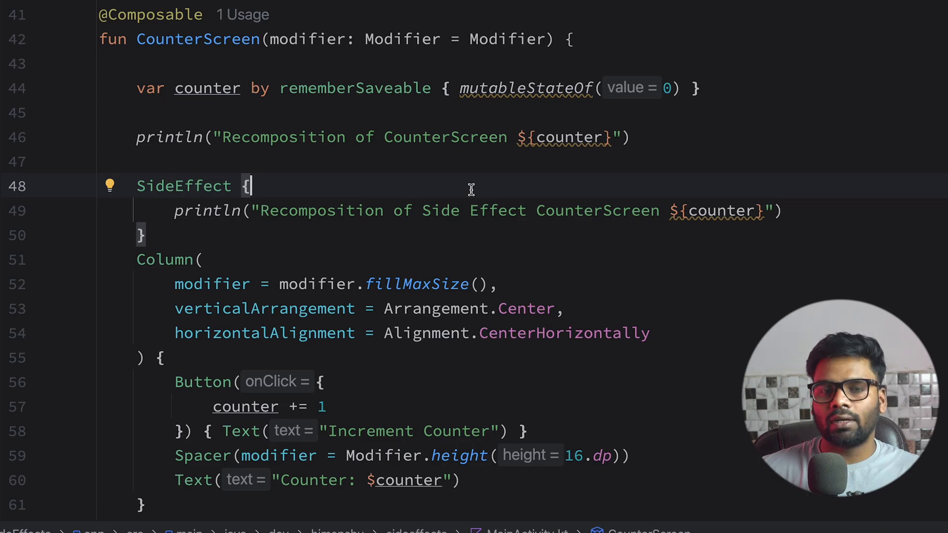
mouse_move(126, 140)
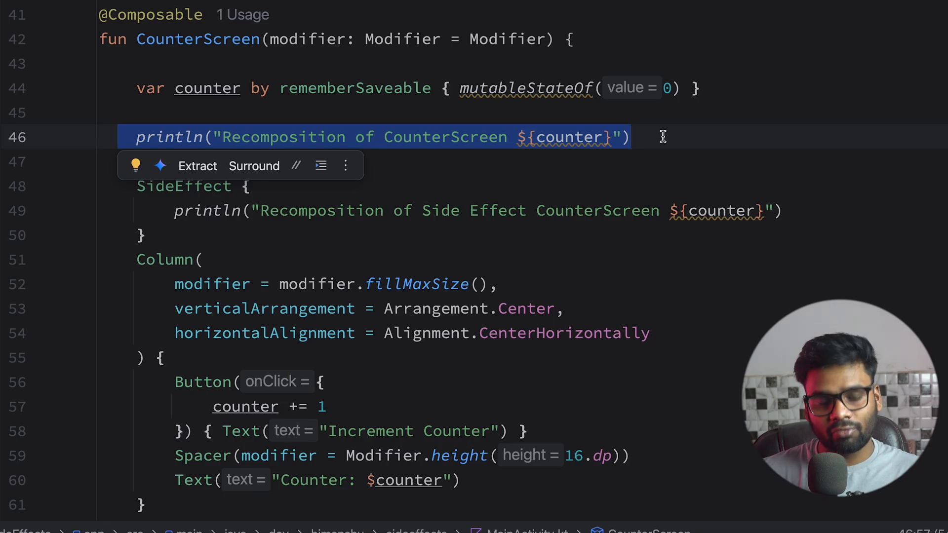
mouse_move(656, 120)
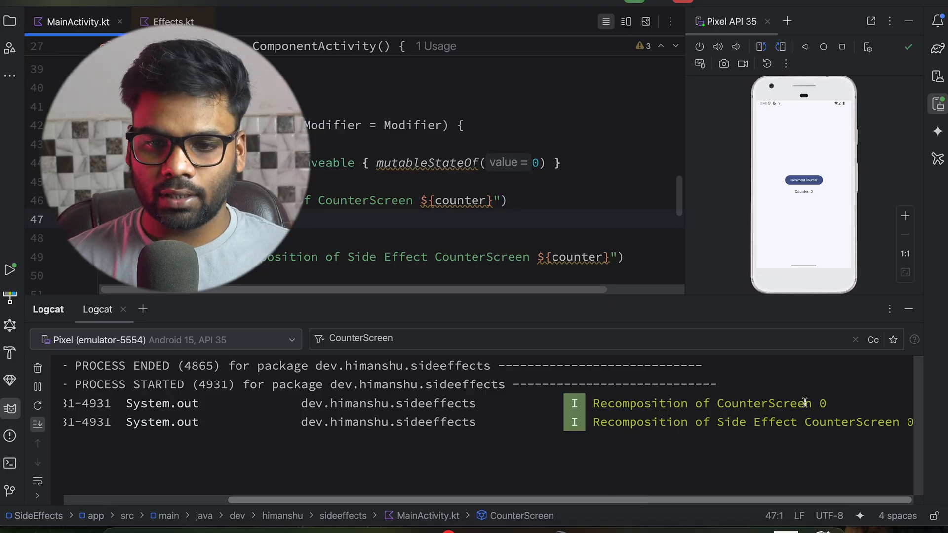
Step: Tap Increment Counter and check Logcat shows the println, then Side Effect log for each count
click(695, 404)
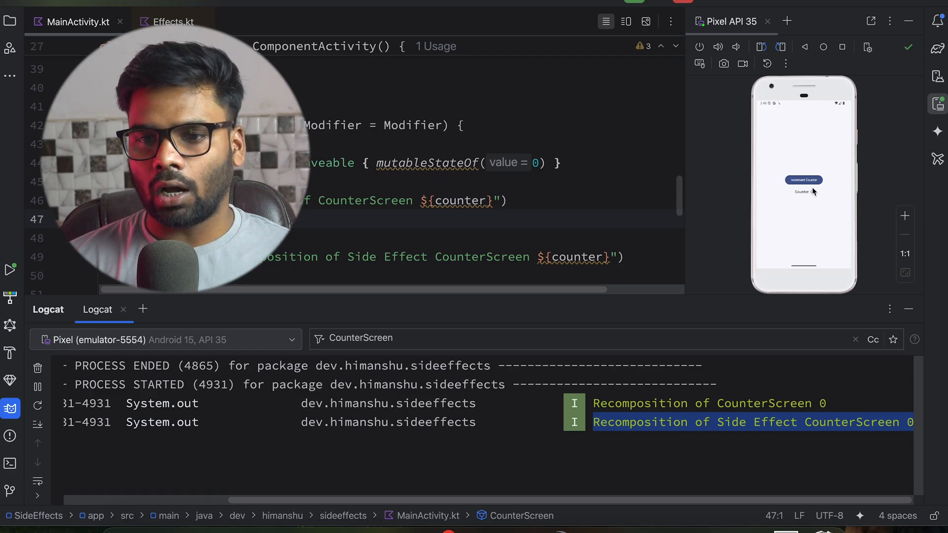
click(803, 180)
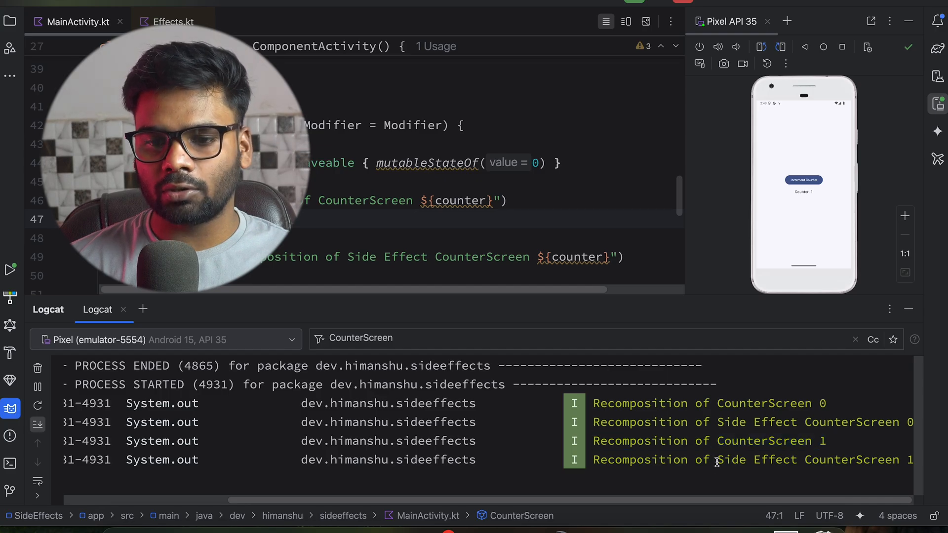
double_click(731, 460)
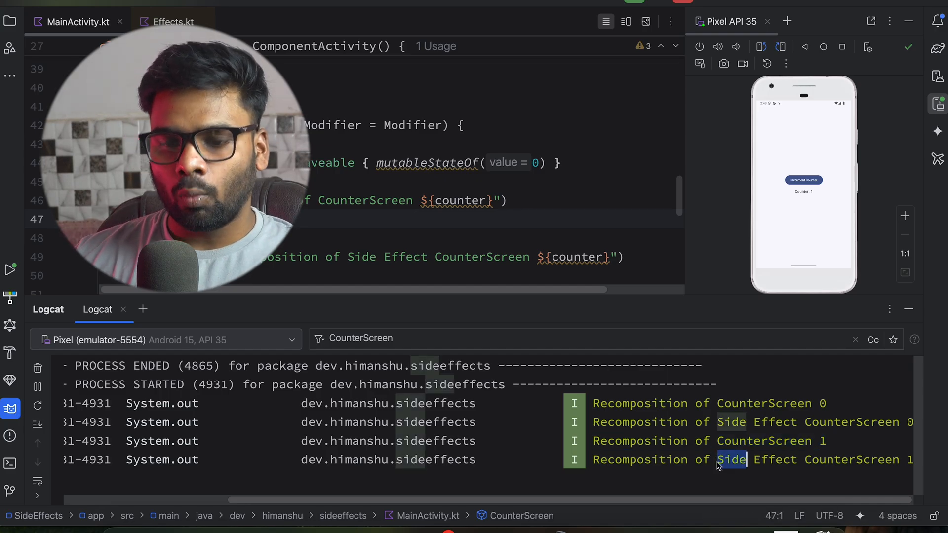